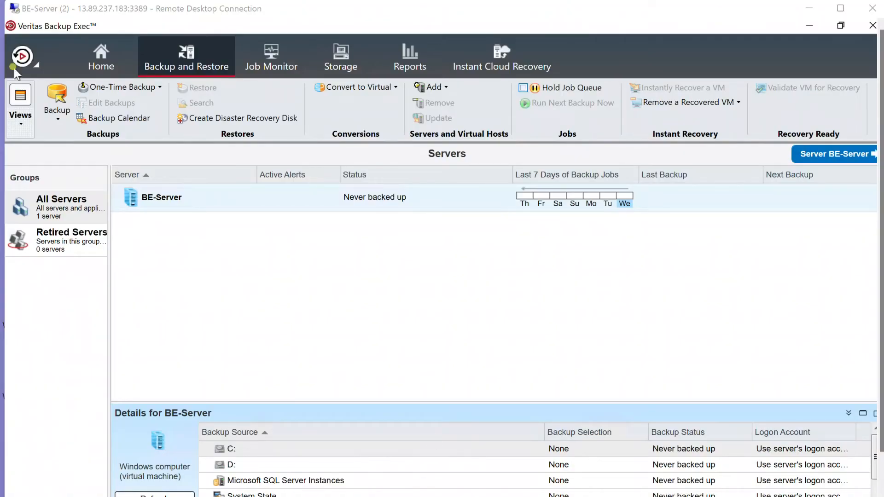
# - Review the local Backup Exec server's properties from the configuration and settings menu
pyautogui.click(22, 56)
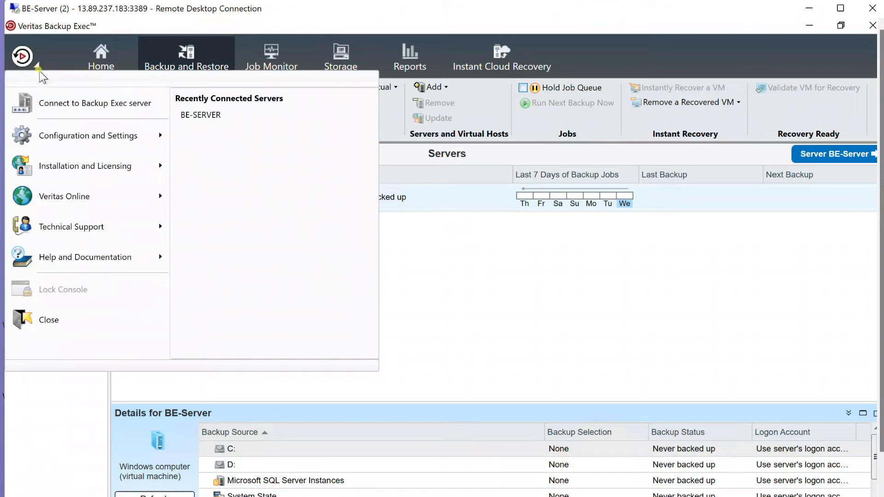
pyautogui.click(88, 135)
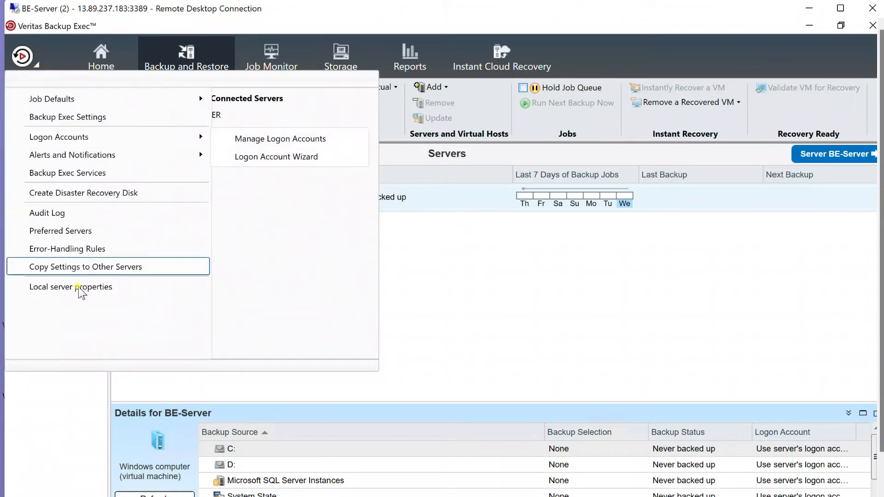
pyautogui.click(71, 286)
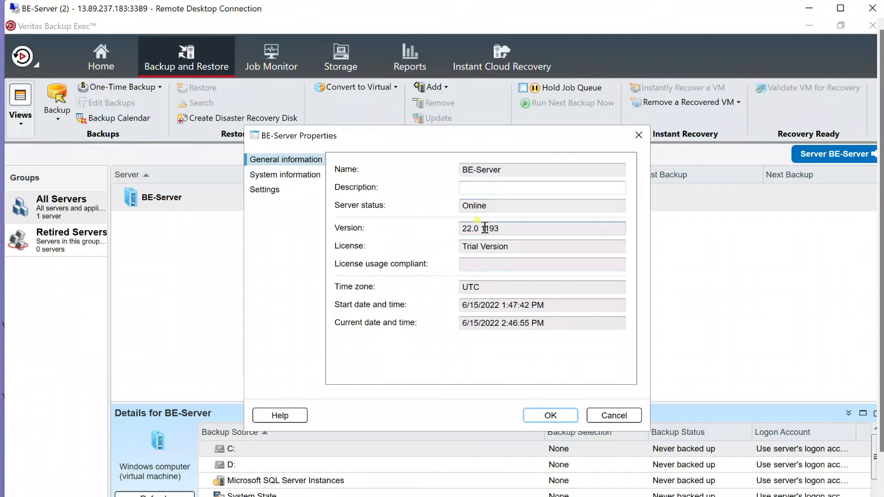
pyautogui.moveTo(474, 246)
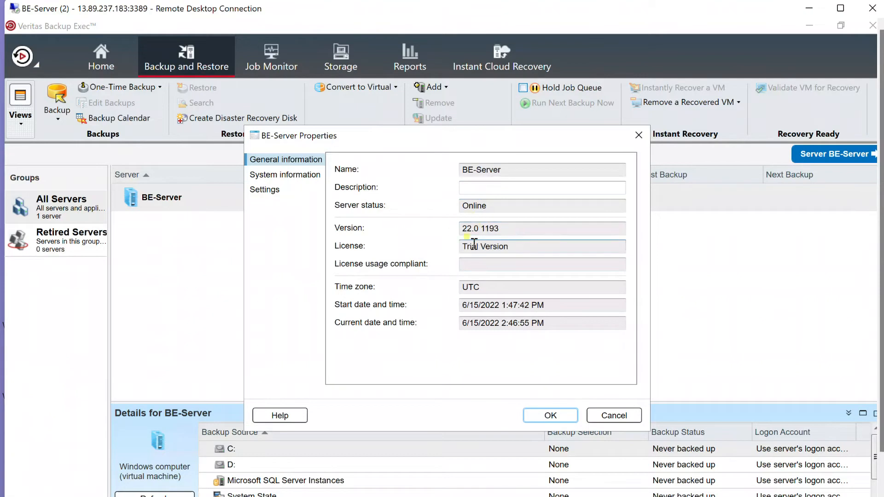
pyautogui.click(549, 416)
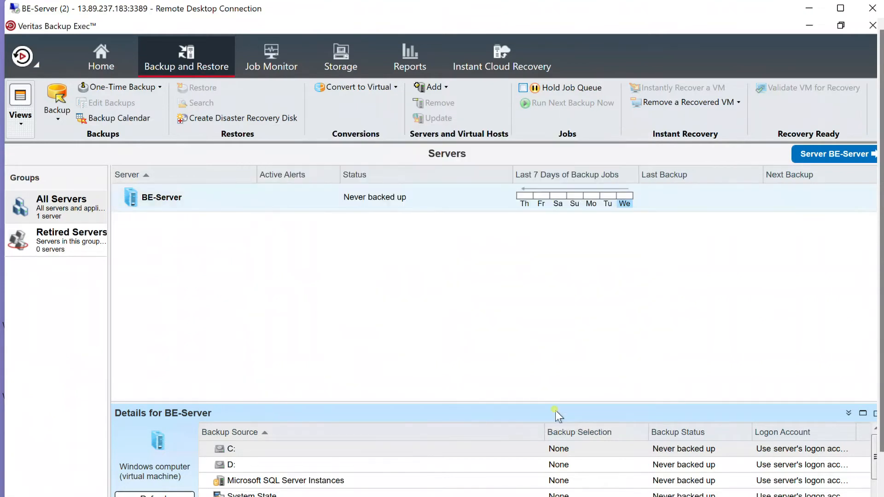
# - Check for available product updates and dismiss the updates window
pyautogui.click(22, 56)
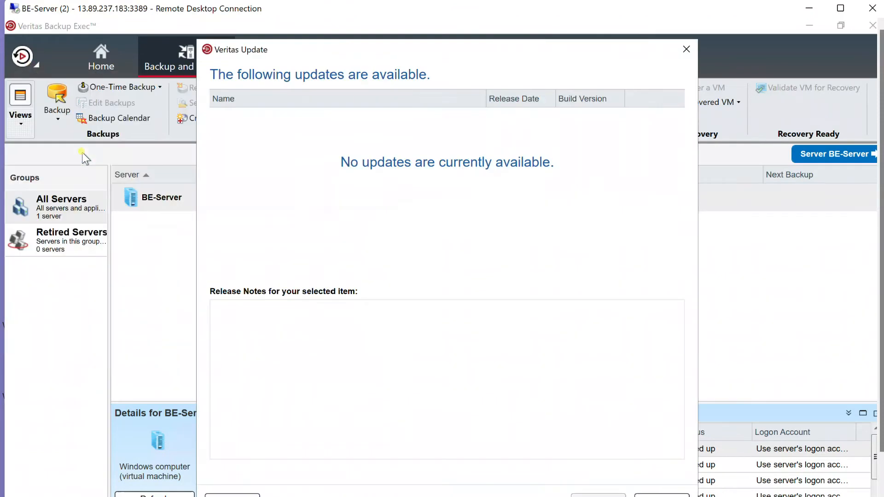
pyautogui.moveTo(685, 49)
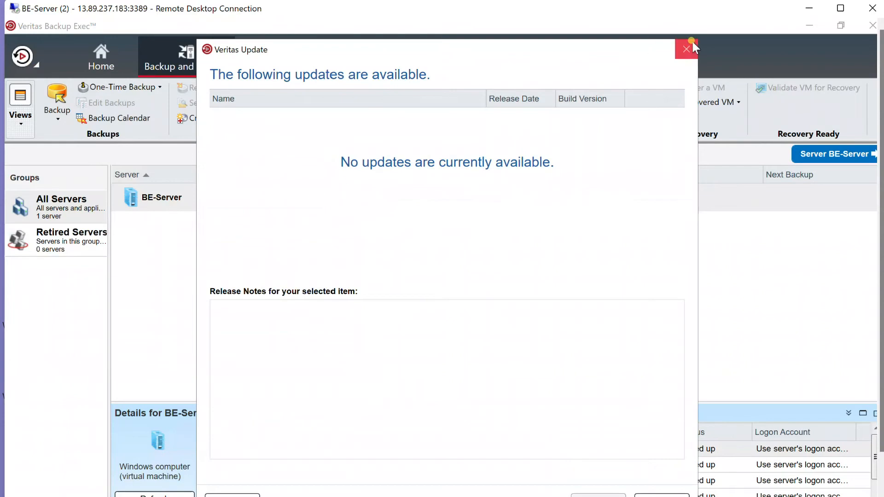
pyautogui.click(686, 49)
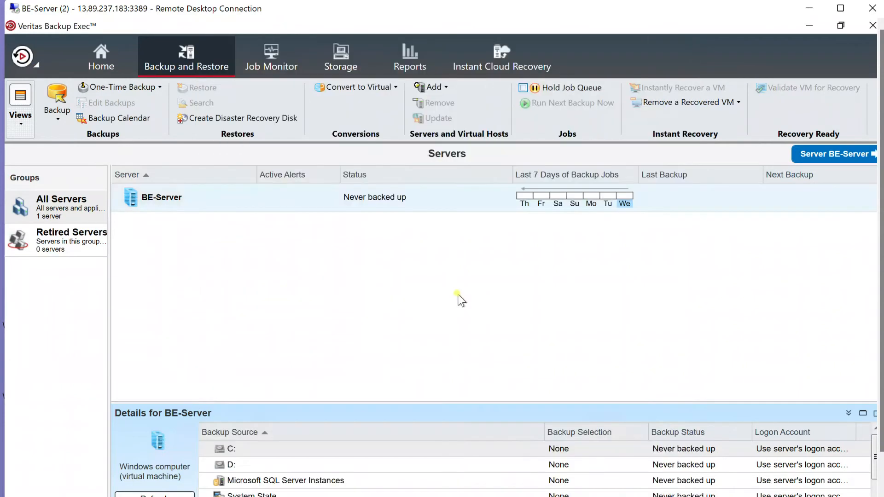
pyautogui.moveTo(424, 310)
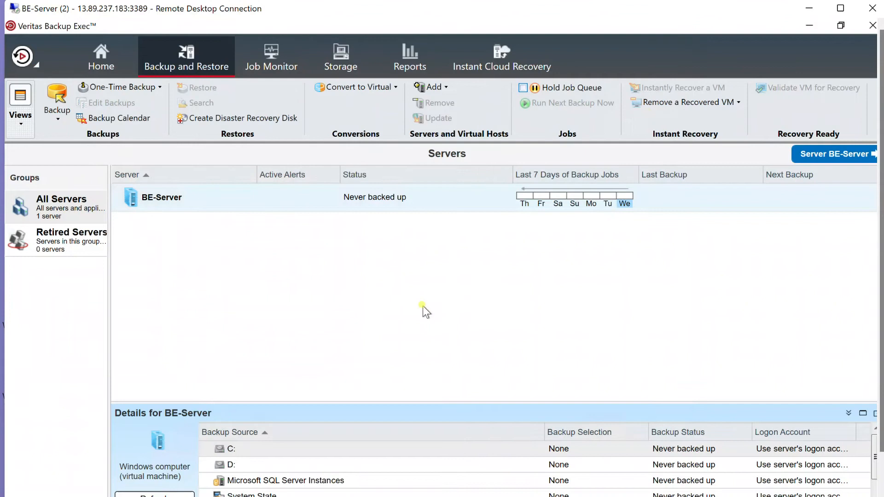
# - Start adding a Microsoft 365 tenant with Azure Global as the national cloud and reach the login step
pyautogui.click(432, 87)
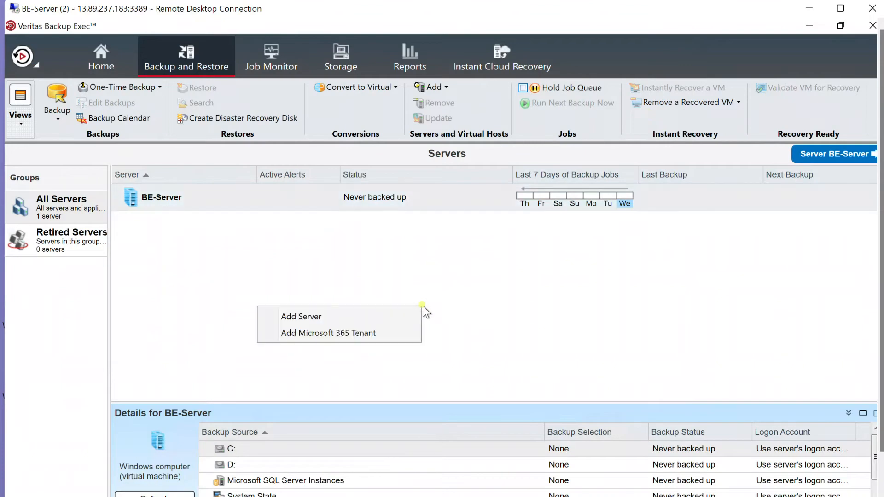
pyautogui.click(367, 339)
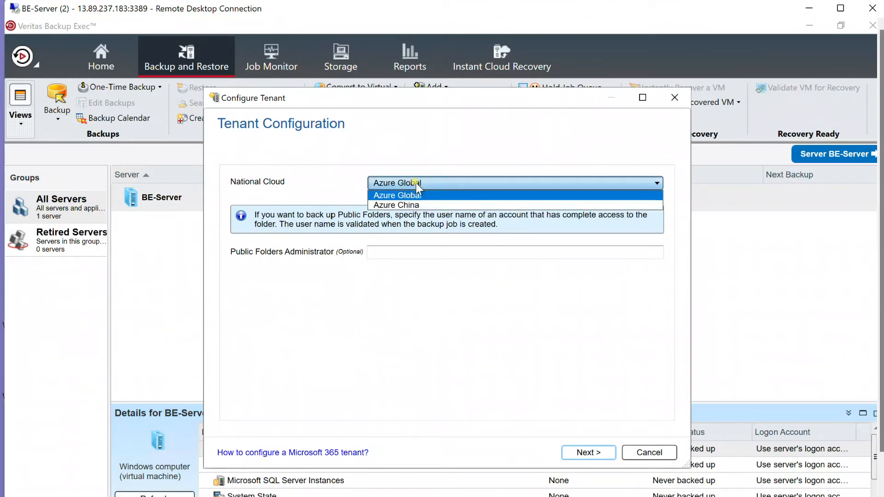
pyautogui.click(397, 195)
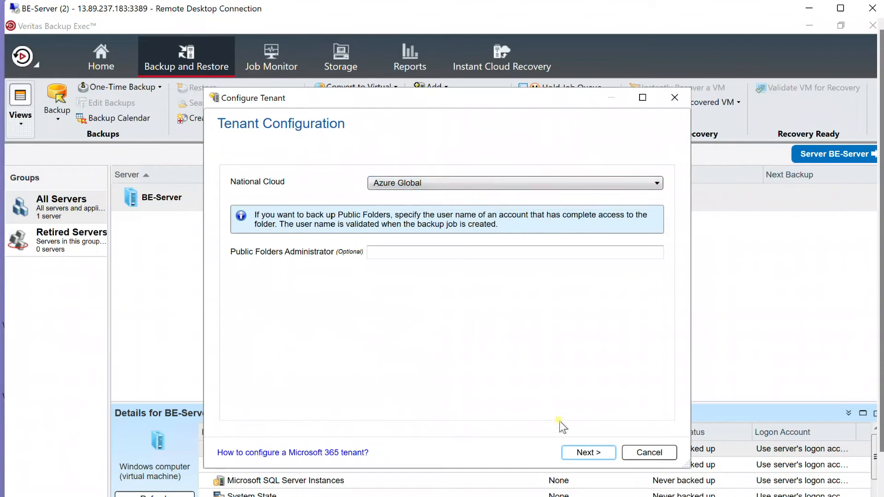
pyautogui.click(587, 452)
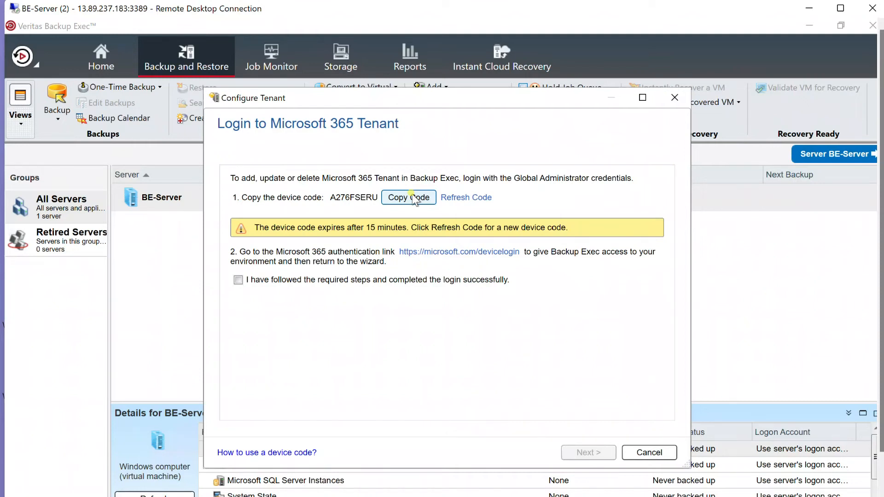
pyautogui.moveTo(482, 330)
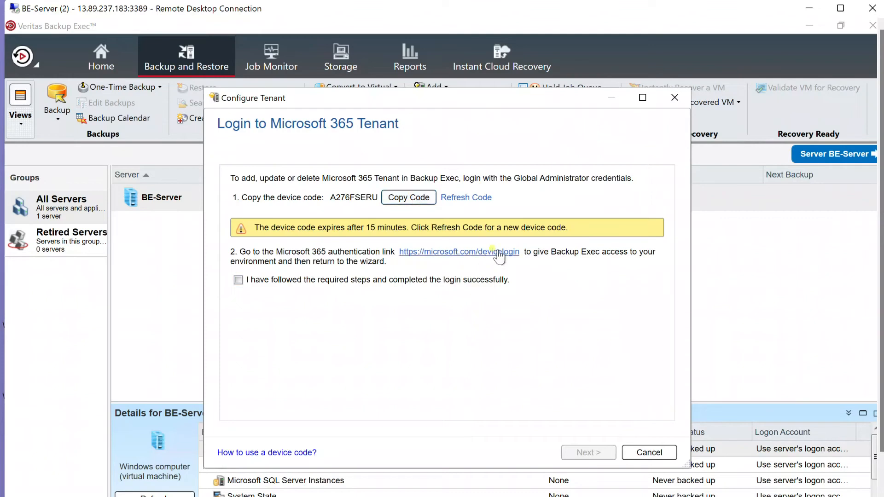
pyautogui.click(458, 251)
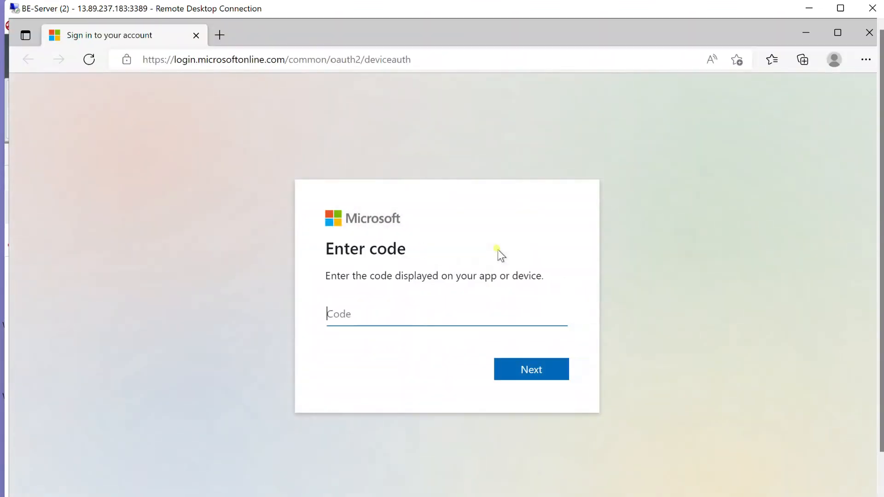
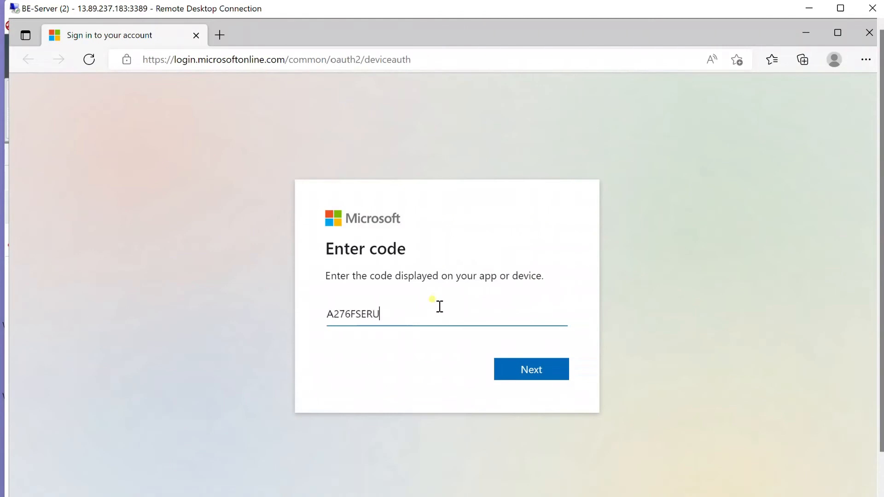
pyautogui.click(531, 369)
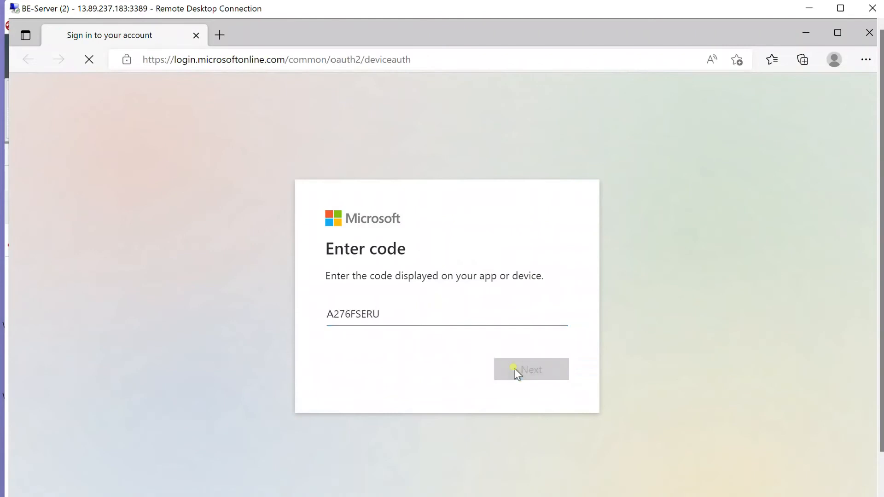
pyautogui.click(530, 369)
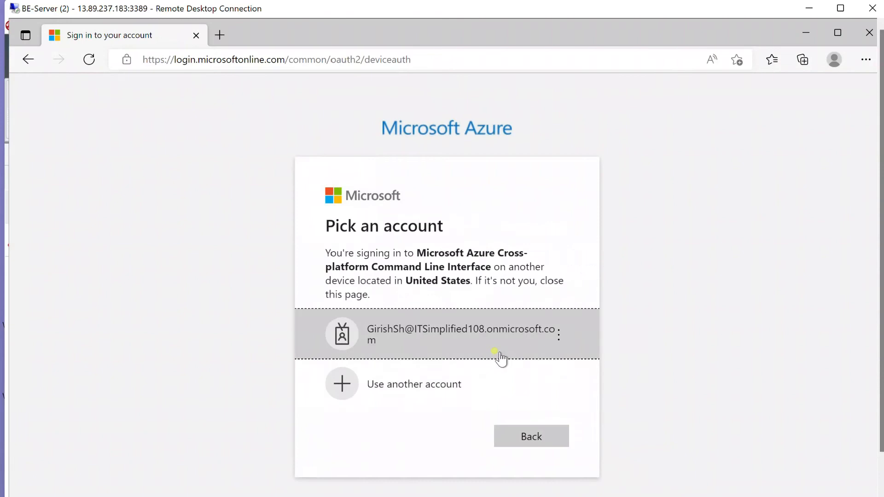
# - Sign in as the tenant administrator account with its password
pyautogui.click(490, 333)
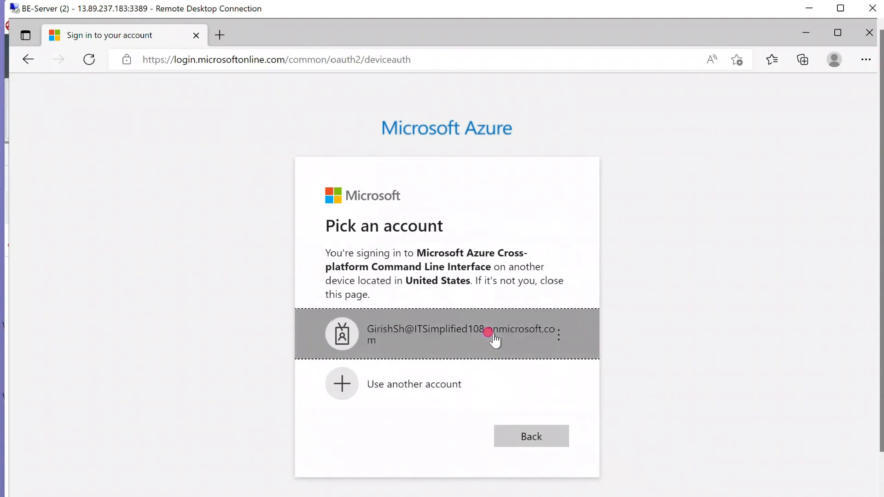
pyautogui.click(445, 333)
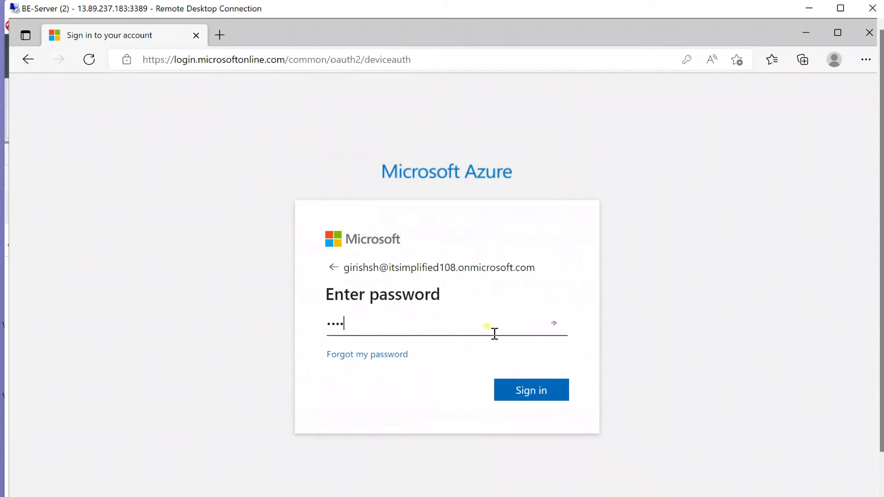
pyautogui.write('password')
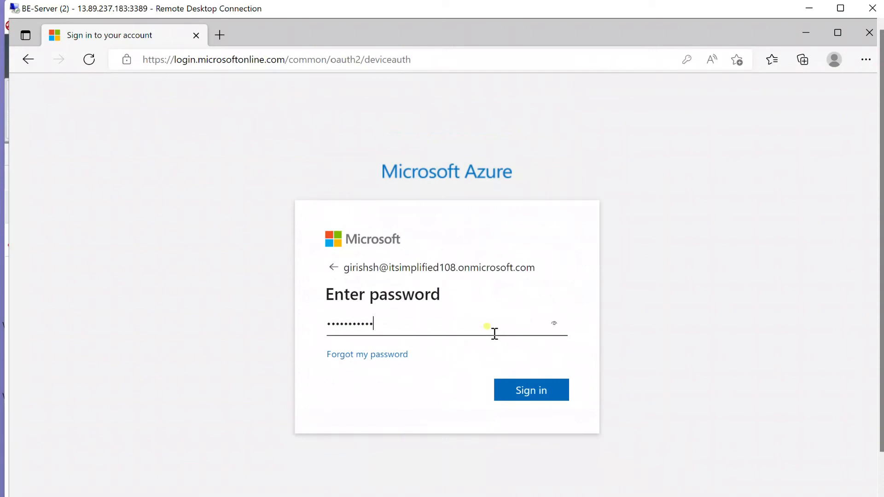
pyautogui.click(529, 390)
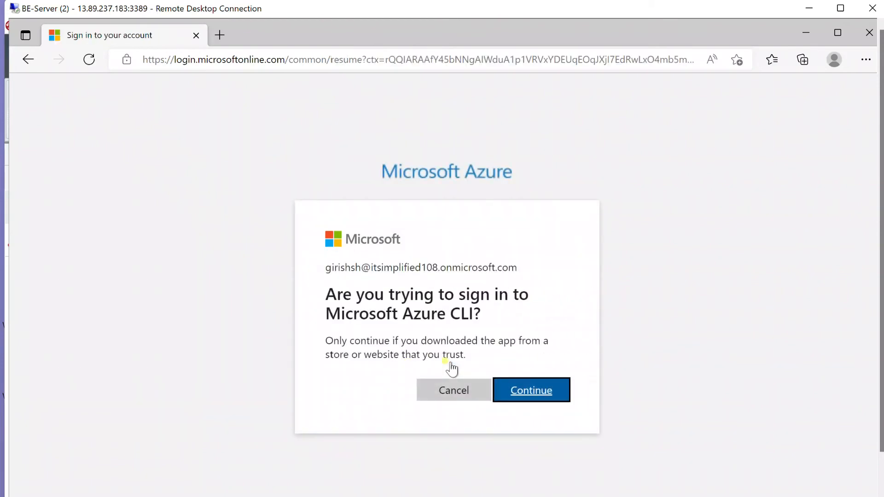
pyautogui.moveTo(492, 409)
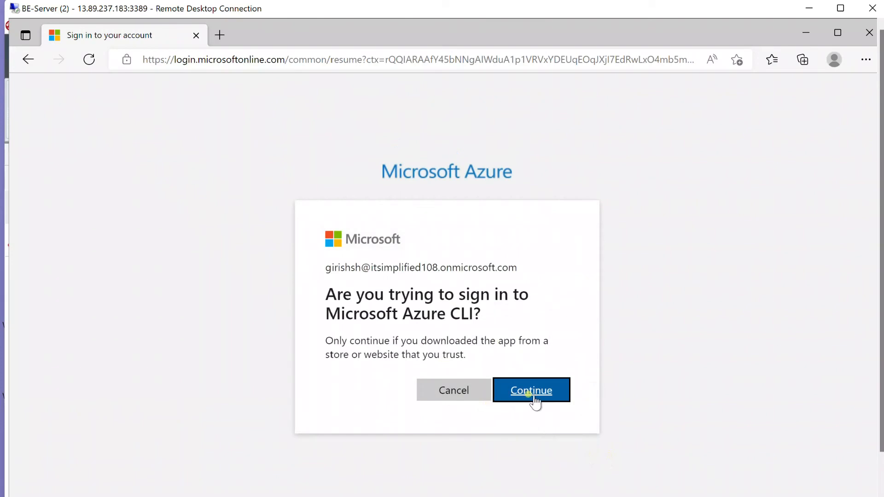
# - Confirm signing in to Microsoft Azure CLI for the tenant
pyautogui.click(530, 390)
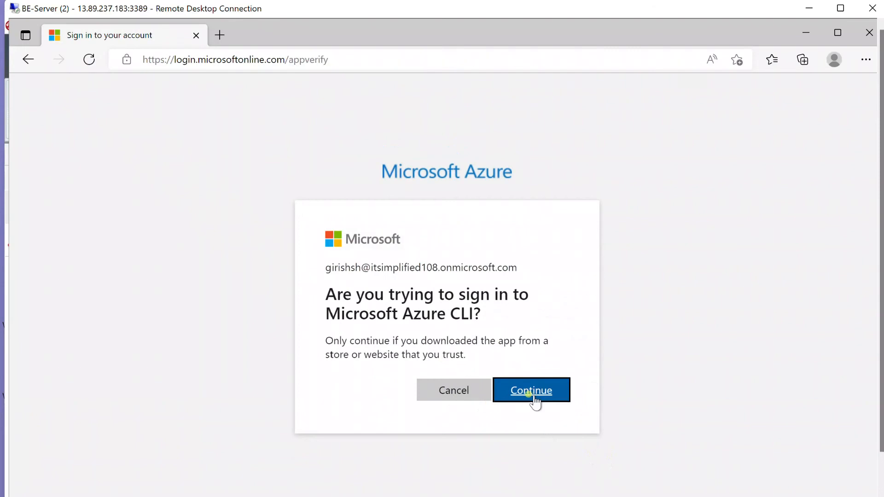
pyautogui.click(530, 390)
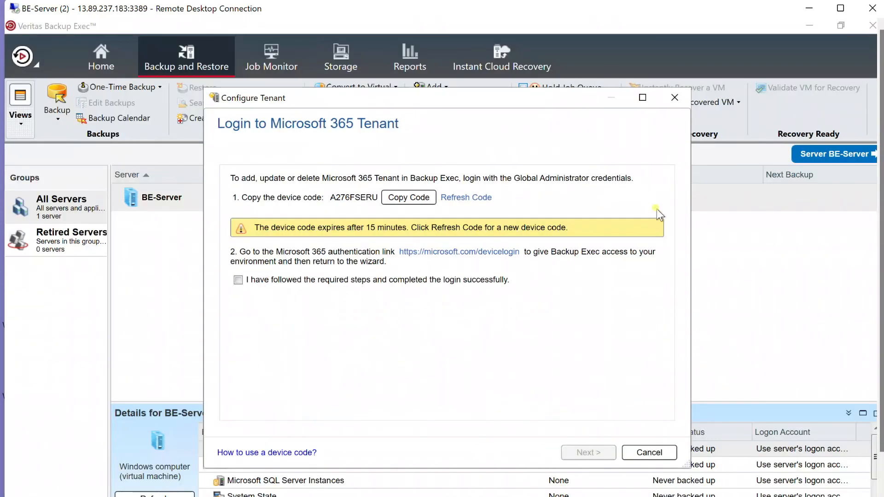
pyautogui.moveTo(272, 337)
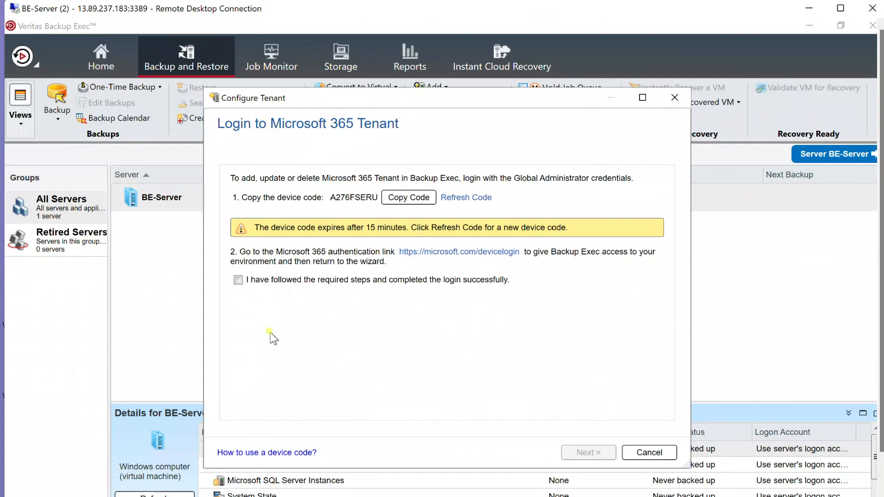
# - Confirm the tenant login was completed, pass the Summary and finish so the tenant joins the server list
pyautogui.click(238, 280)
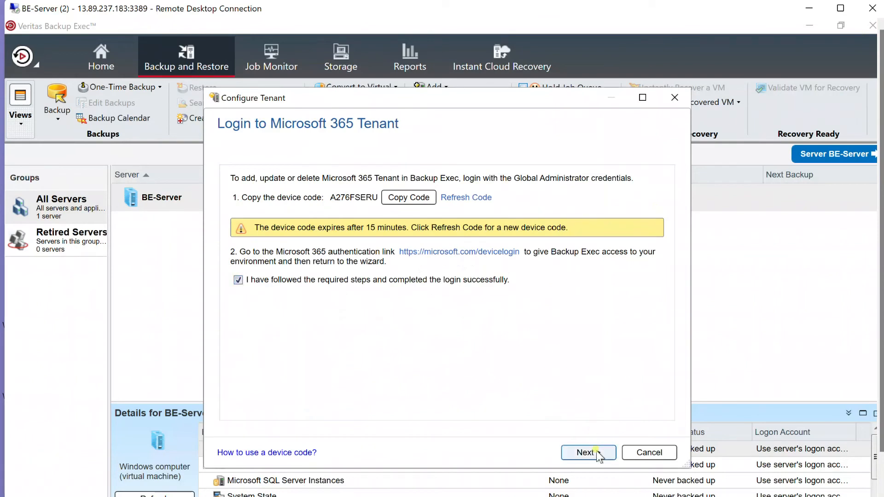
pyautogui.click(587, 452)
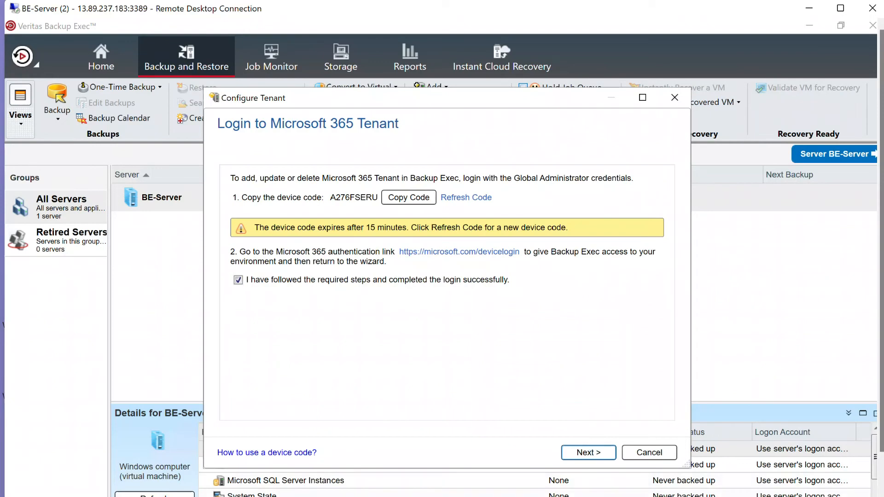
pyautogui.click(588, 452)
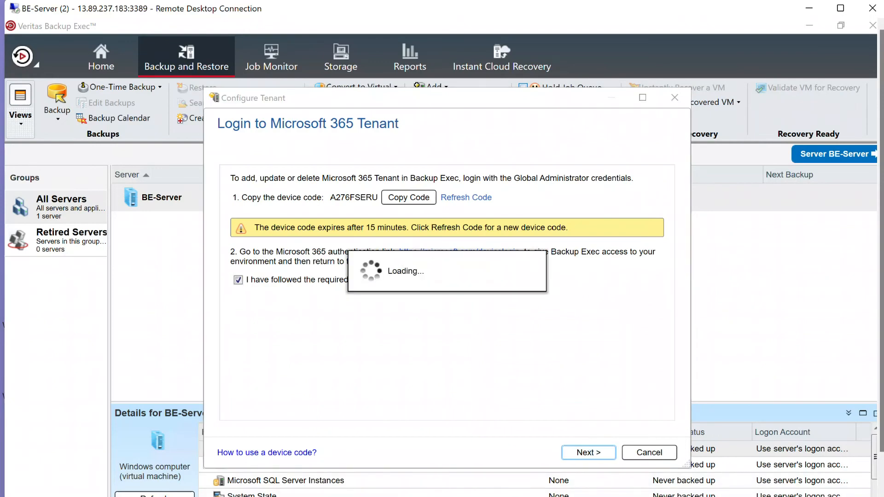
pyautogui.click(587, 452)
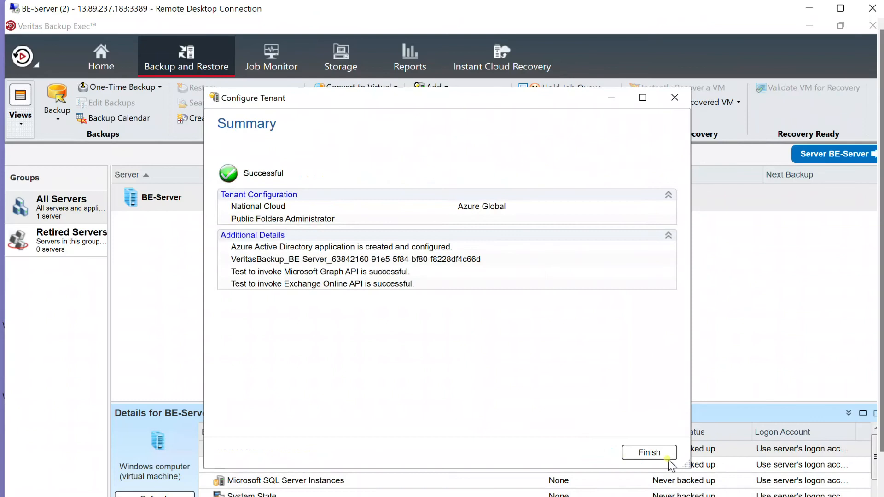
pyautogui.click(649, 453)
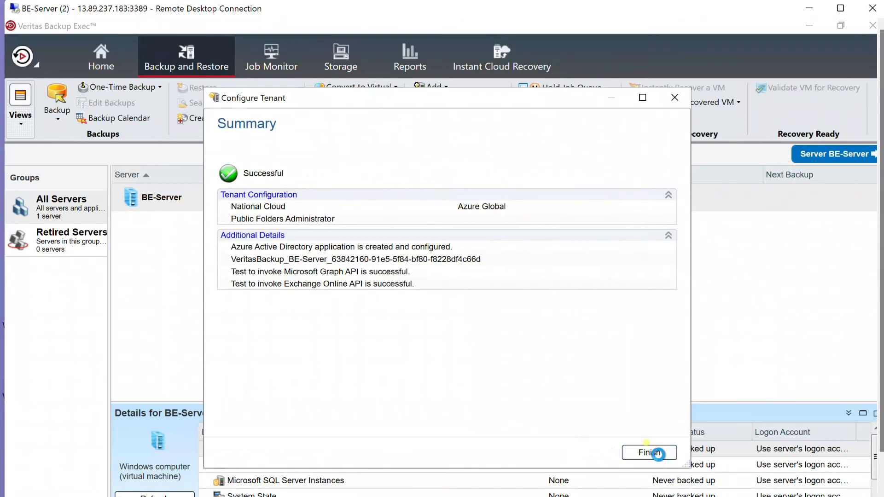
pyautogui.click(649, 453)
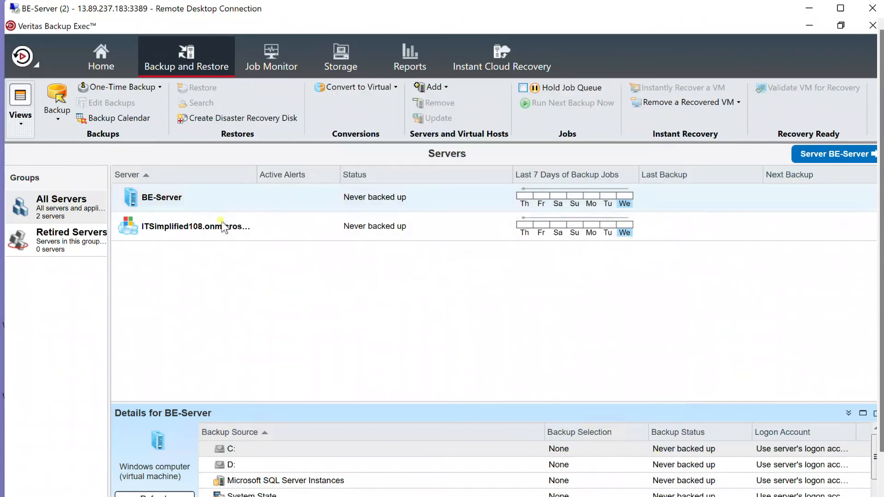
pyautogui.moveTo(221, 233)
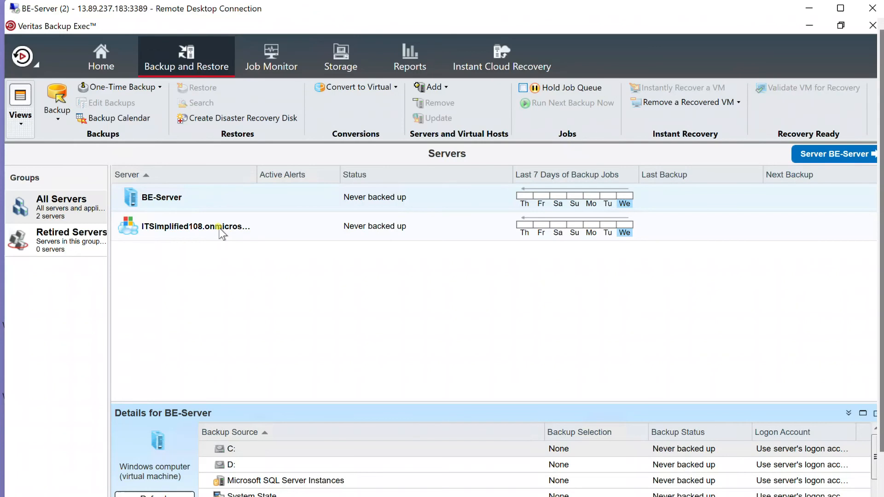
pyautogui.click(195, 226)
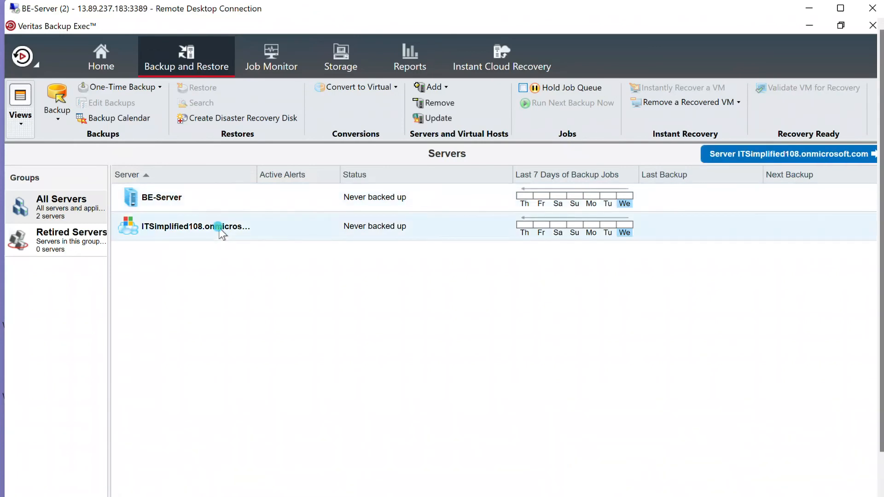
pyautogui.rightClick(195, 226)
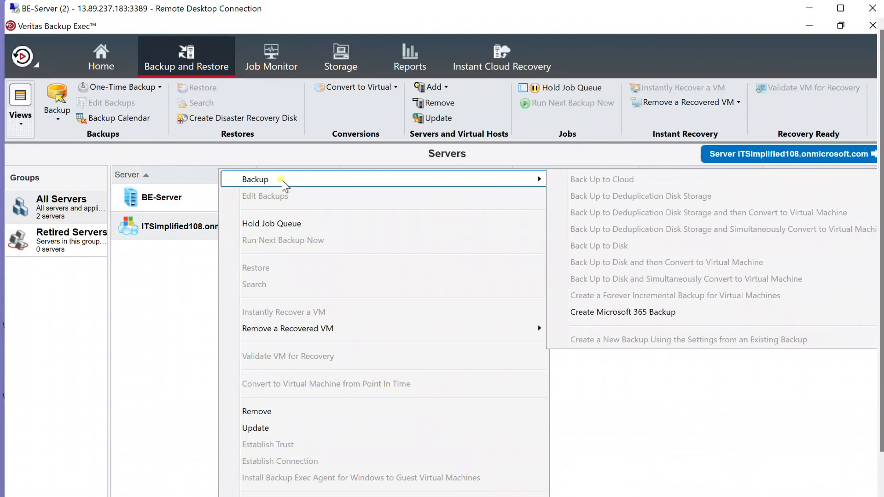
pyautogui.moveTo(578, 316)
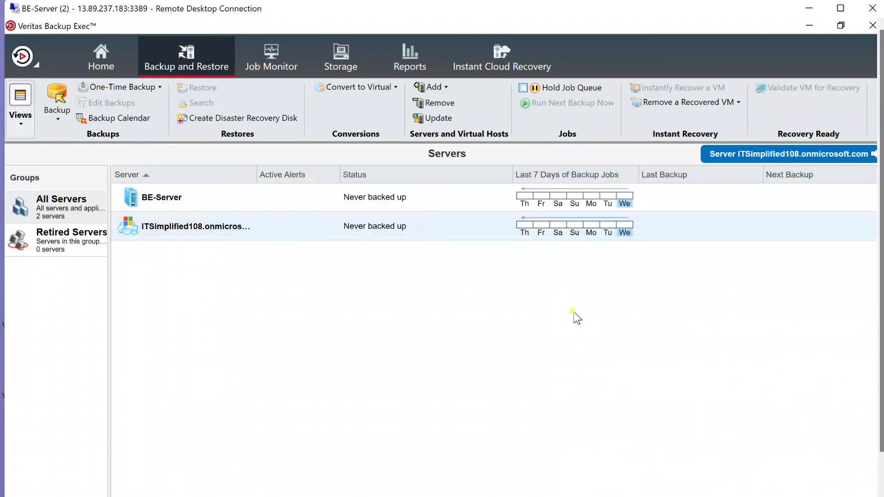
pyautogui.doubleClick(196, 226)
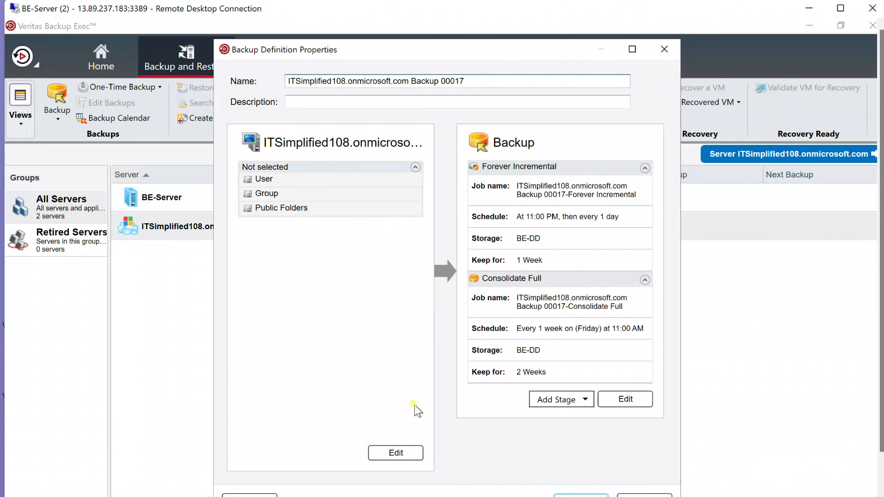
pyautogui.click(395, 452)
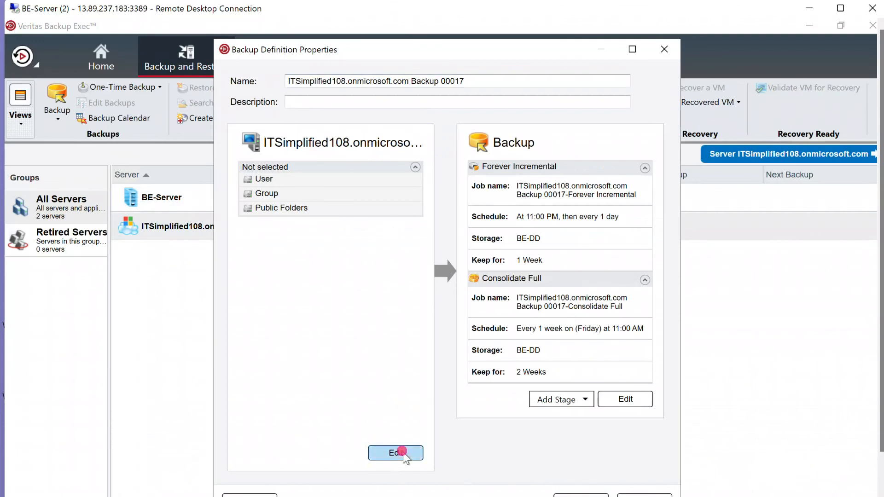
pyautogui.click(395, 452)
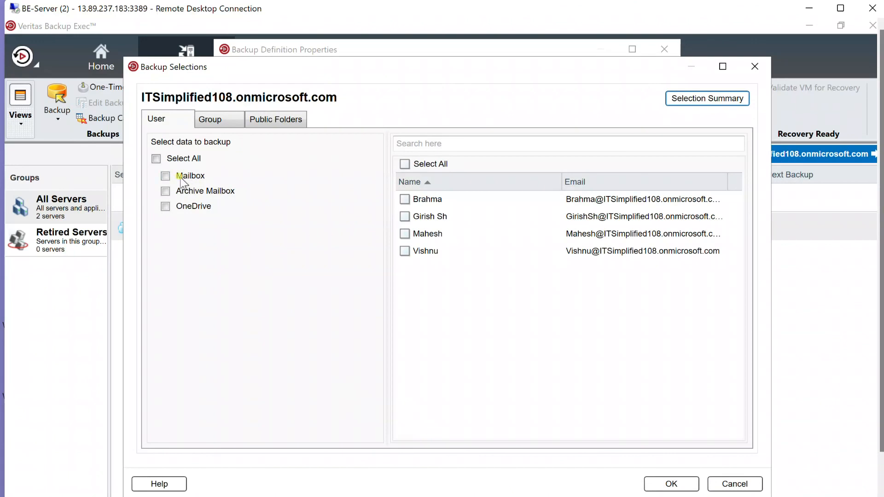
pyautogui.moveTo(428, 306)
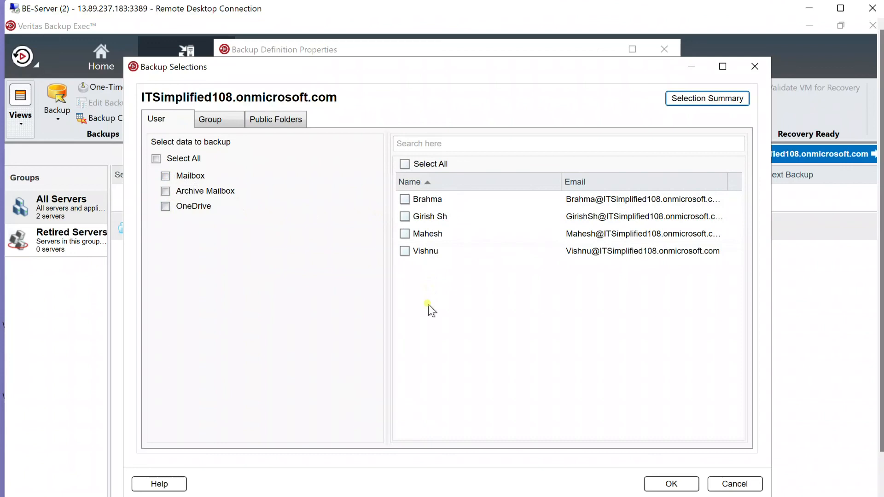
pyautogui.moveTo(416, 242)
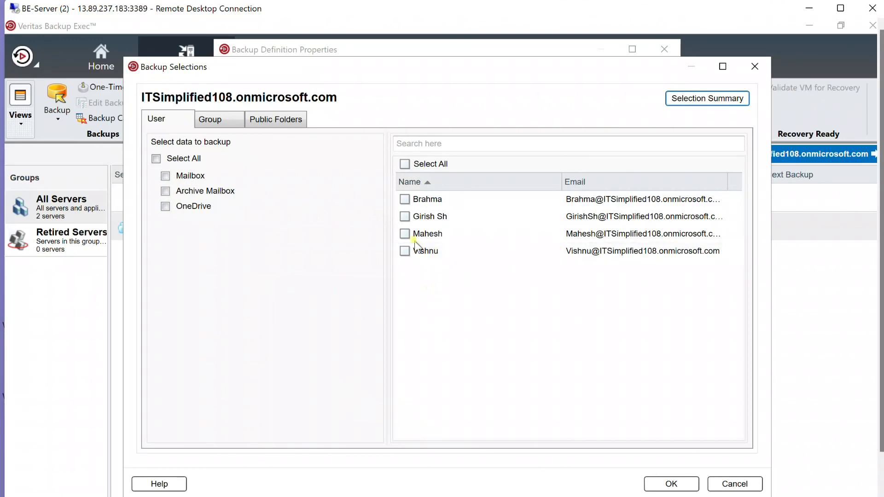
pyautogui.click(405, 234)
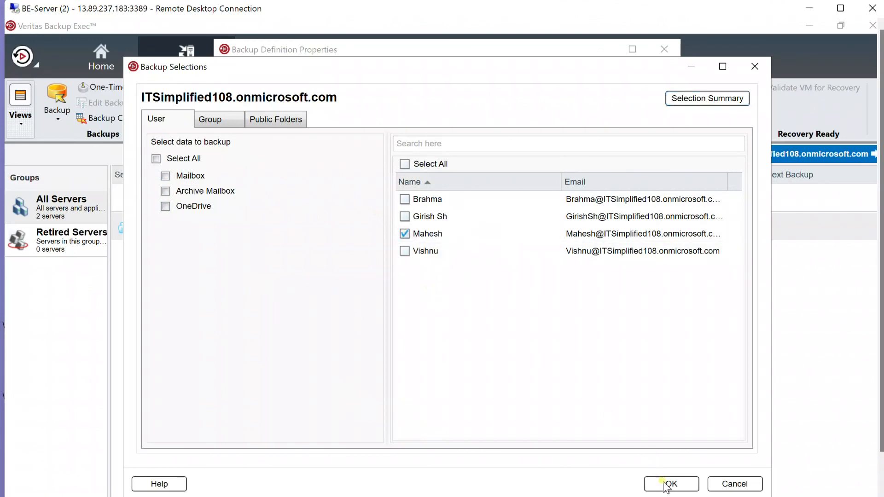
pyautogui.click(670, 484)
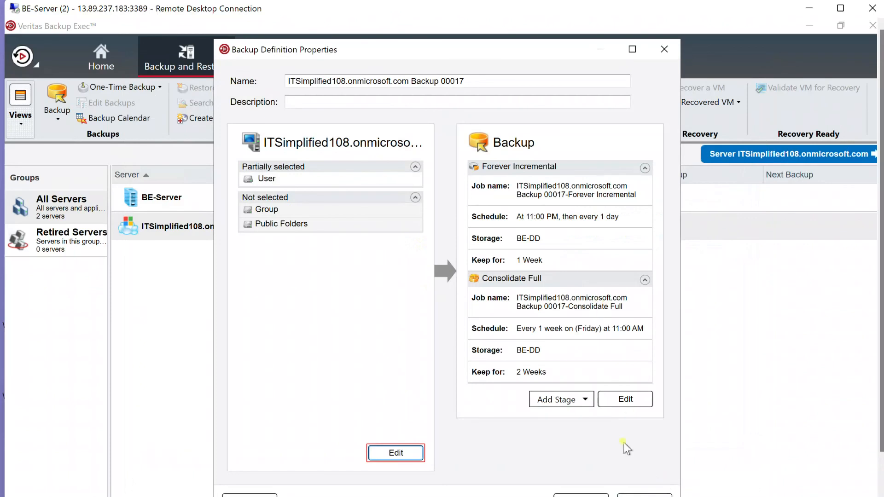
pyautogui.moveTo(625, 400)
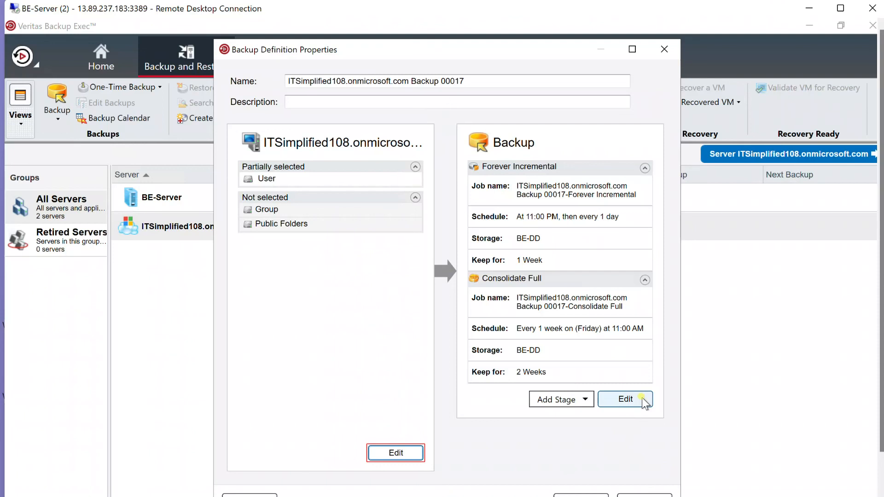
pyautogui.moveTo(664, 49)
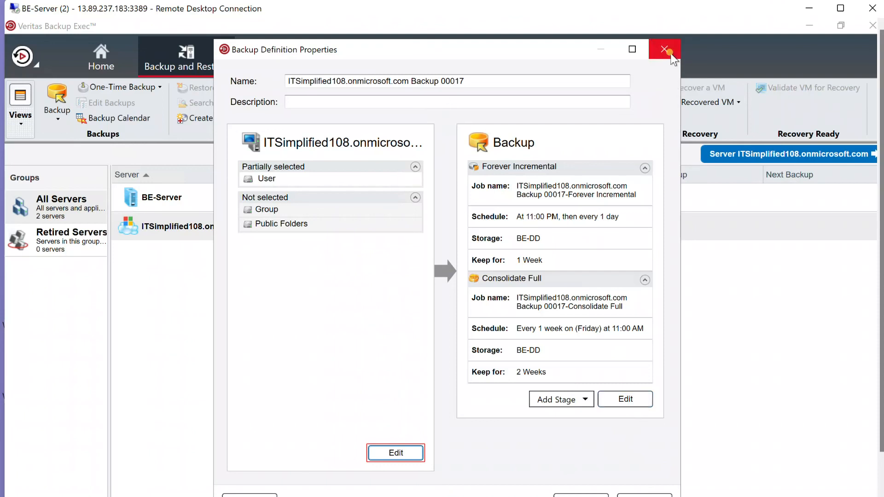
pyautogui.click(664, 50)
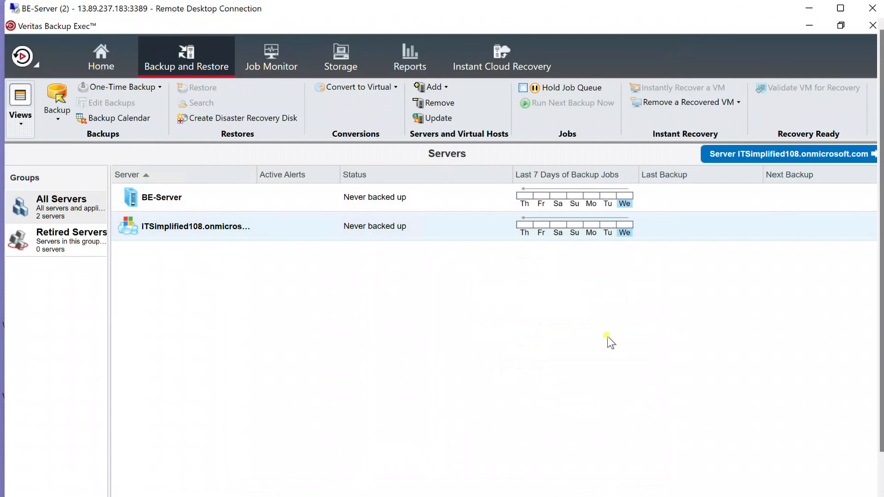